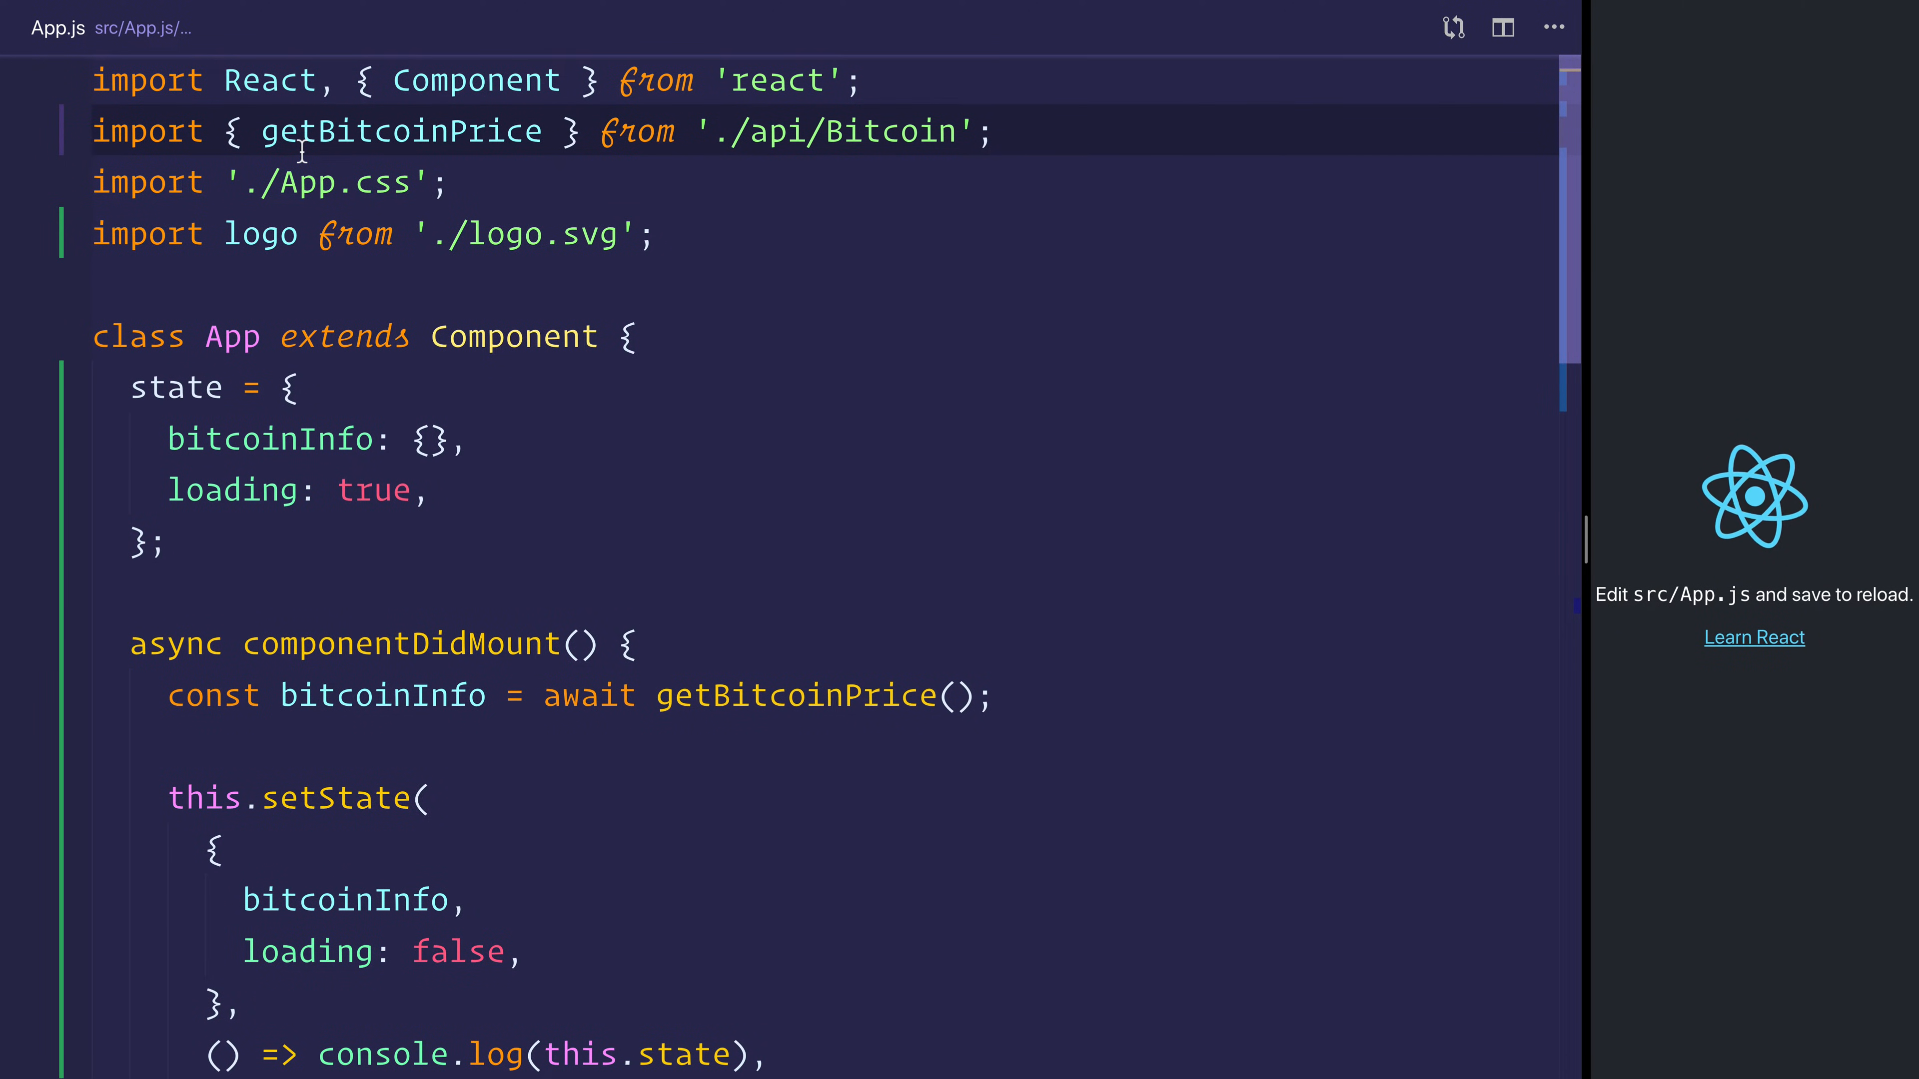
pyautogui.scroll(-3)
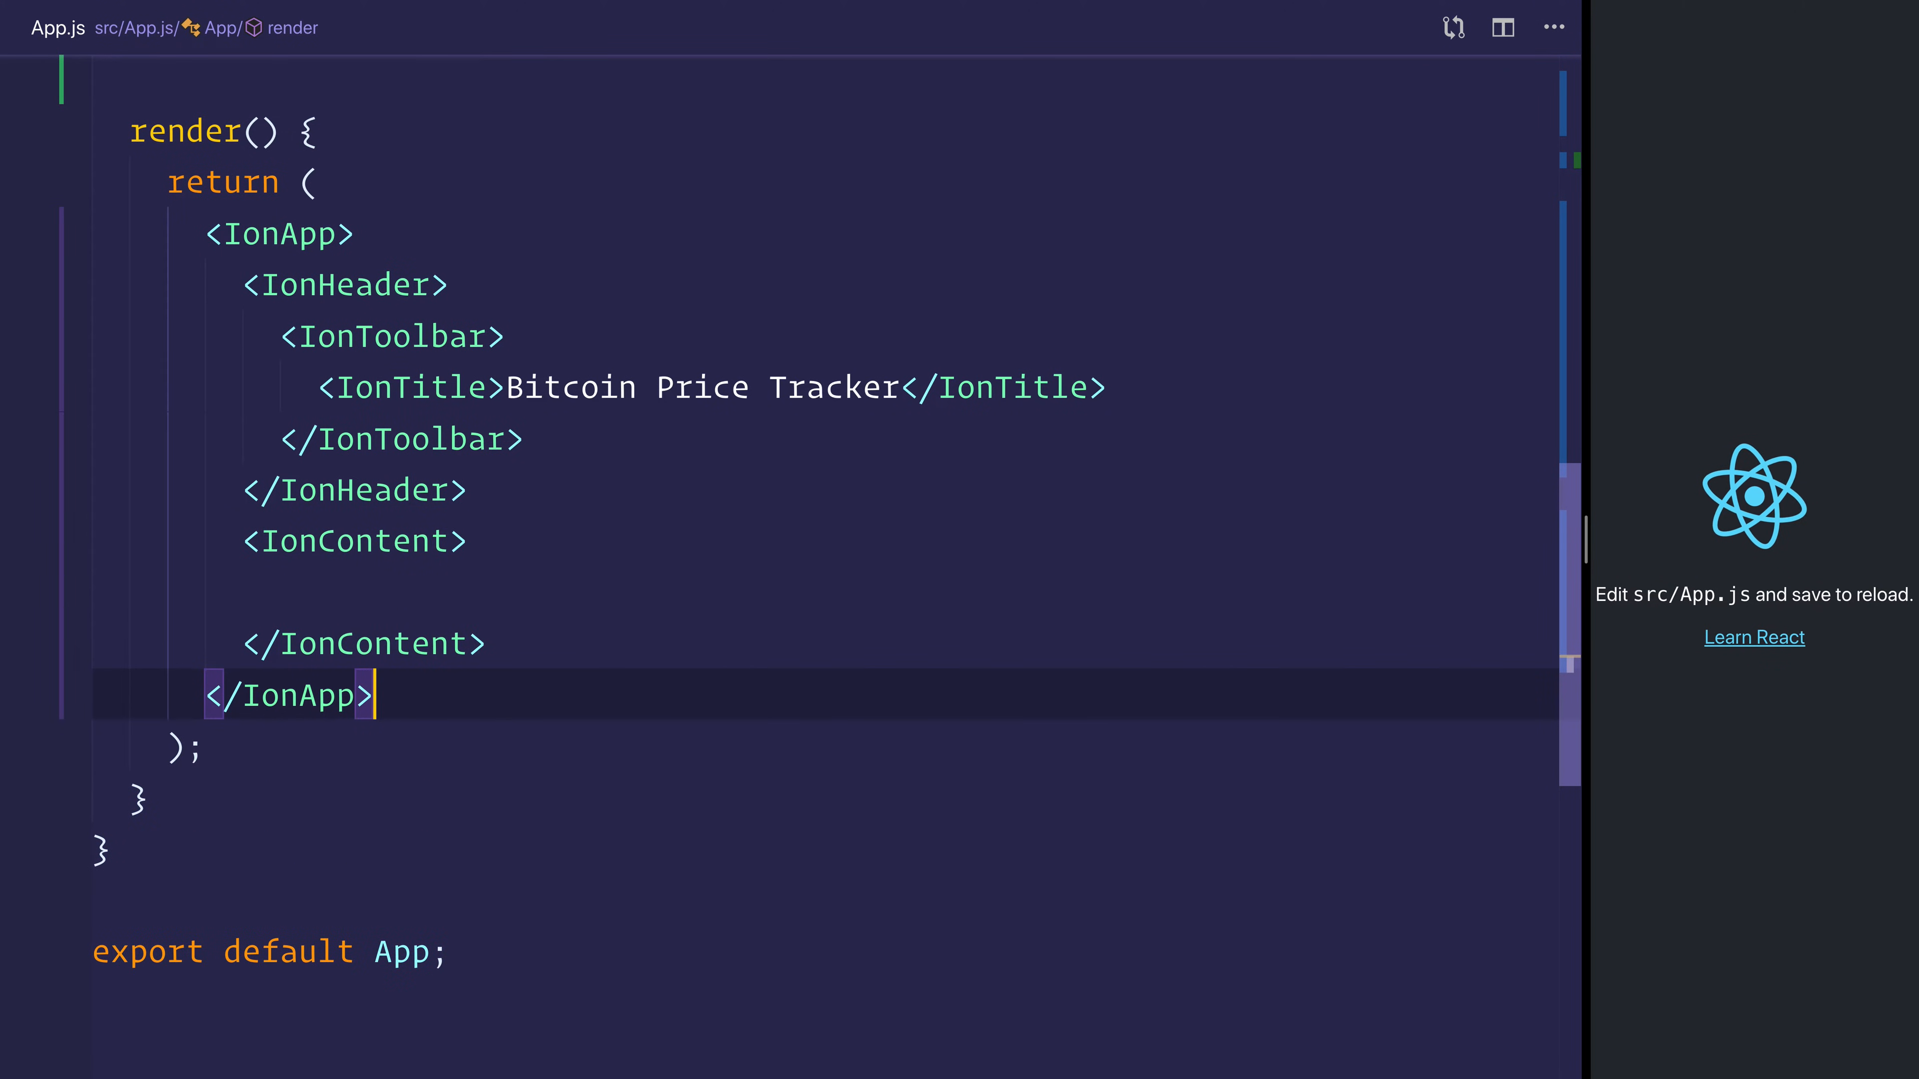